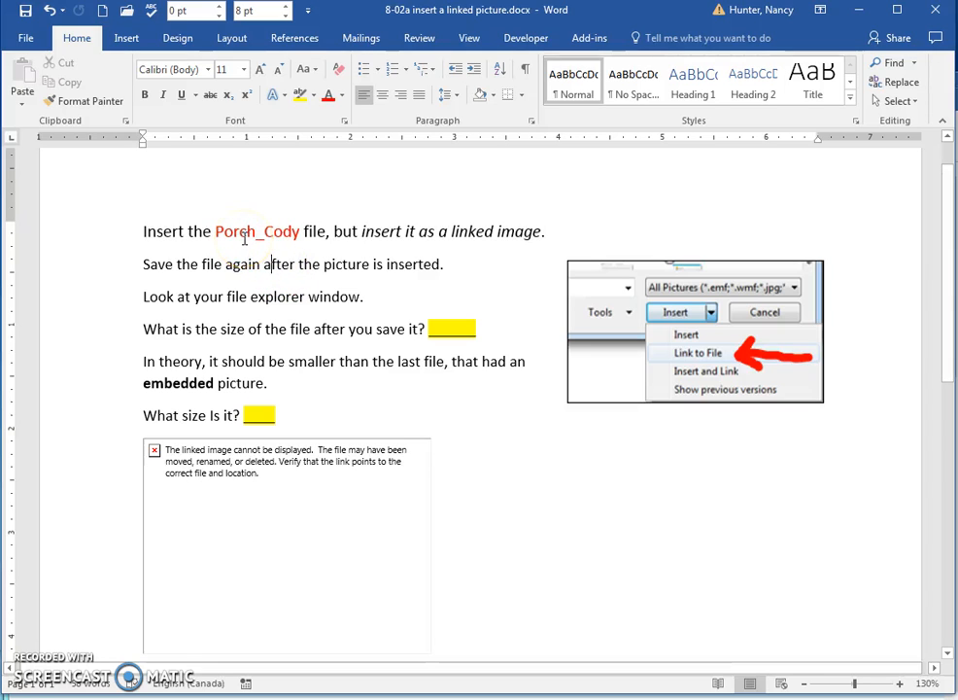
- Choose Porch_Cody.JPG from the 'store temporarily here' folder and reveal the Link to File insert option
left_click(126, 37)
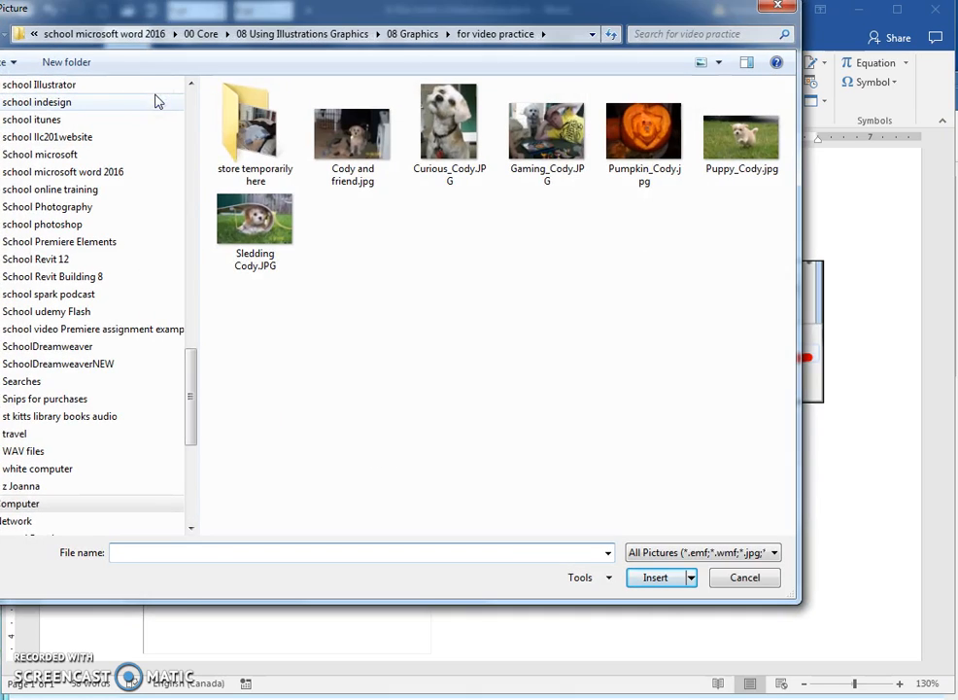
double_click(253, 121)
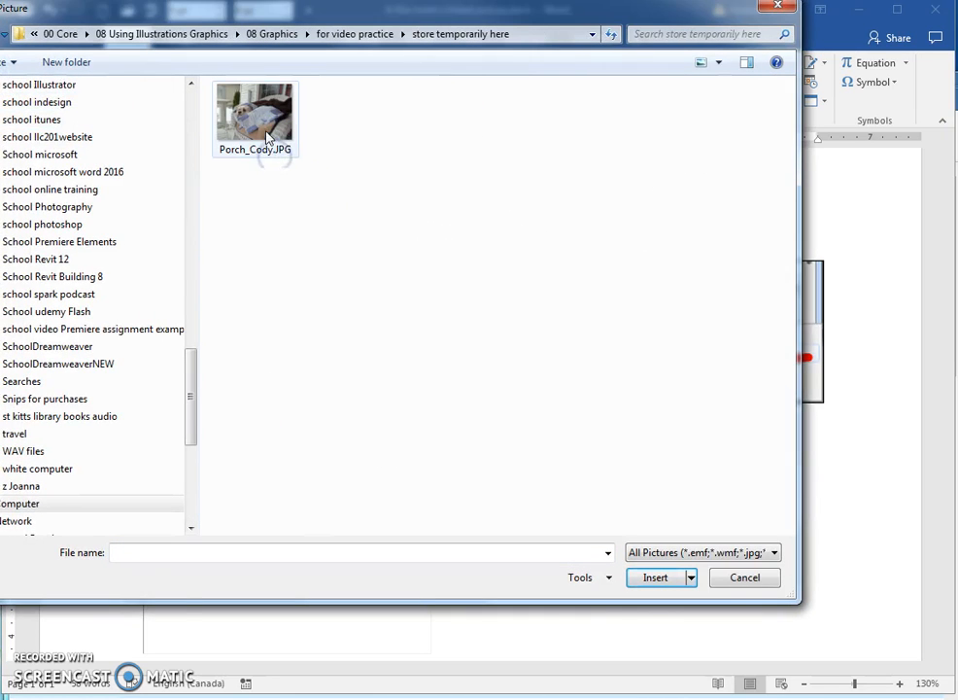
left_click(254, 116)
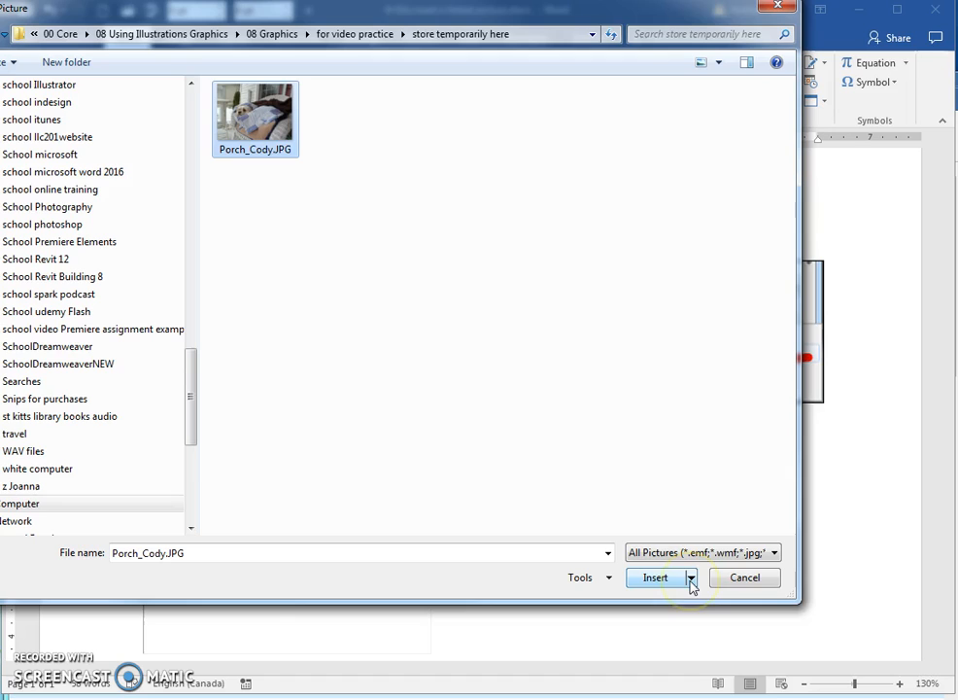
left_click(692, 578)
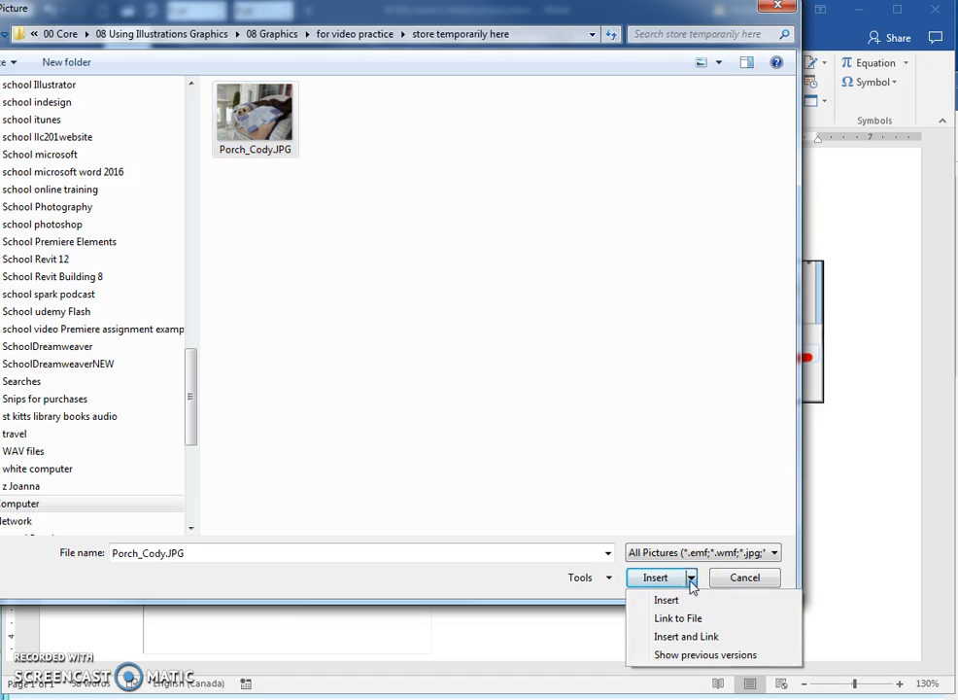
mouse_move(678, 618)
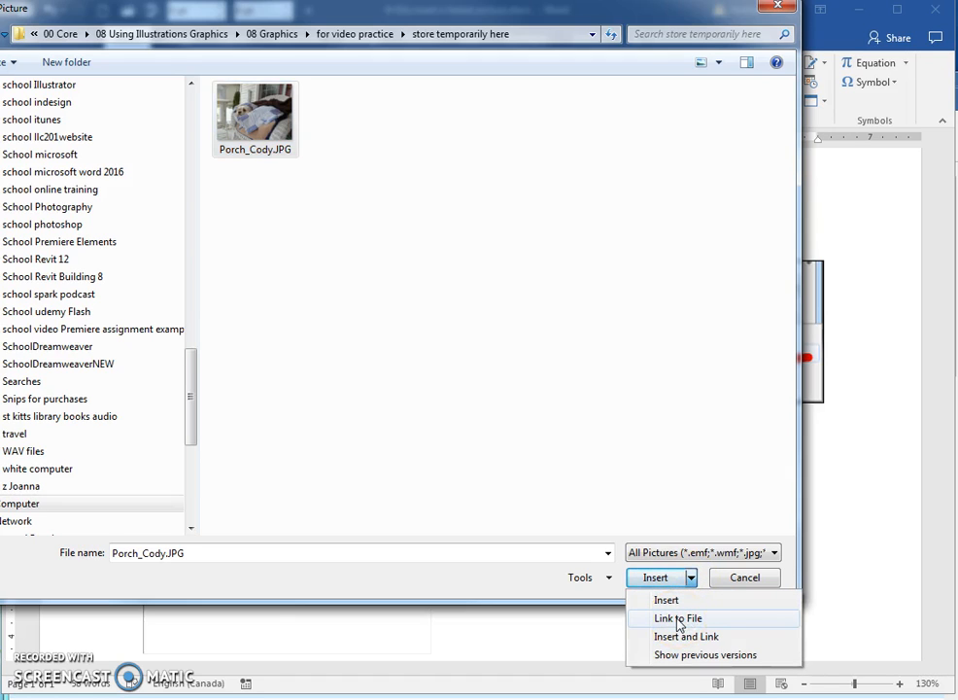
mouse_move(715, 253)
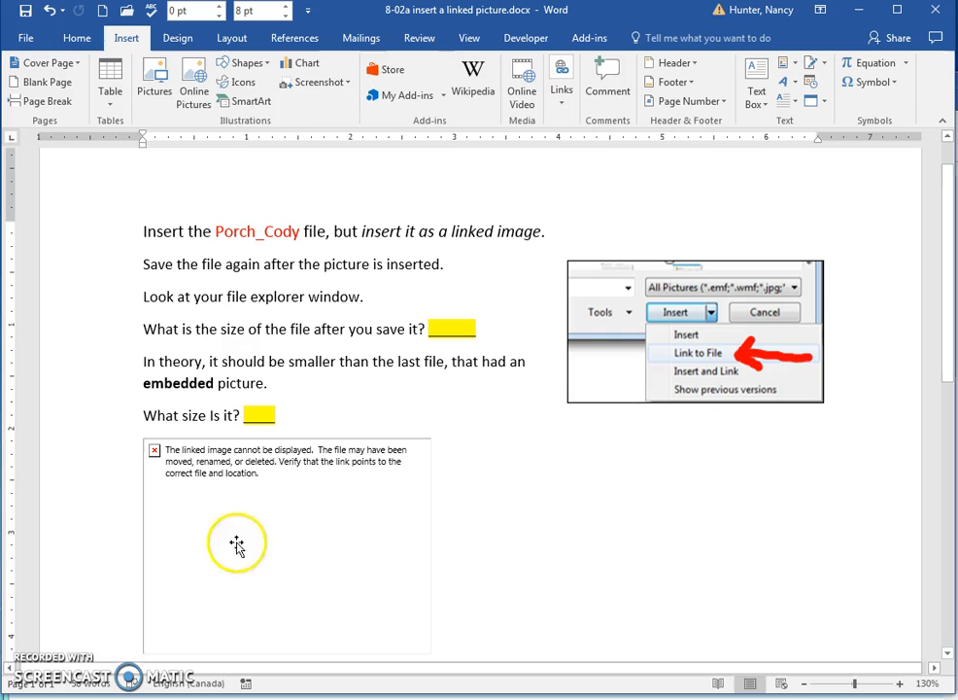
mouse_move(320, 377)
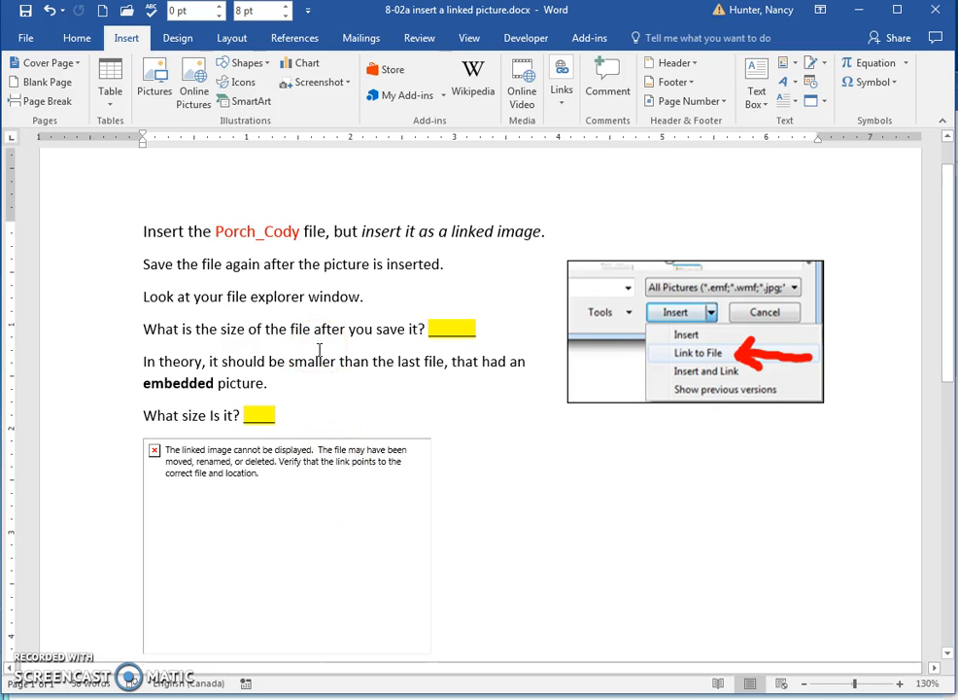
mouse_move(295, 319)
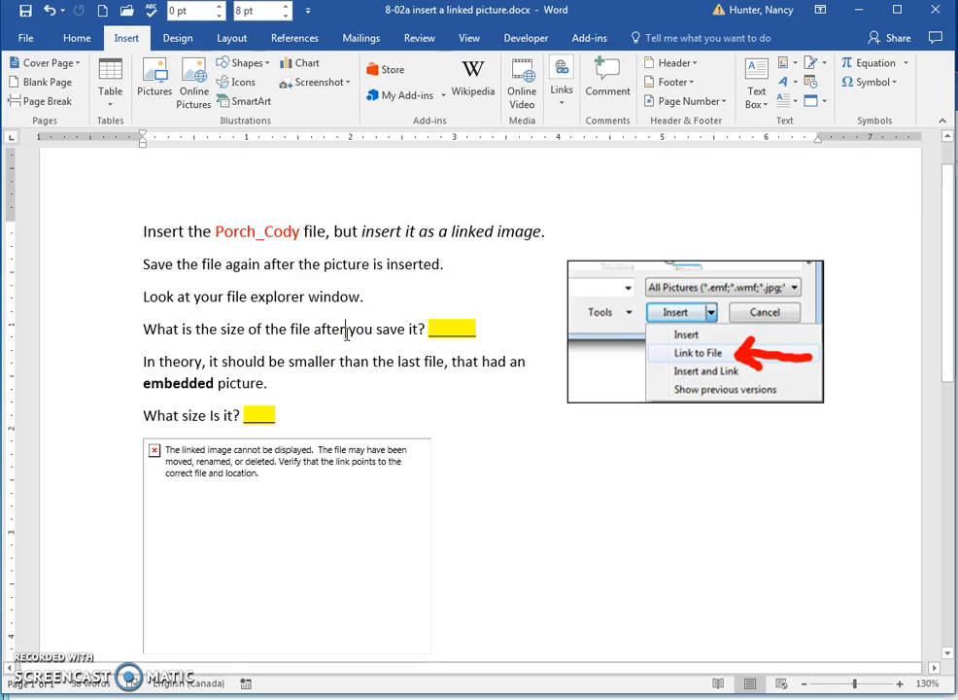
mouse_move(373, 355)
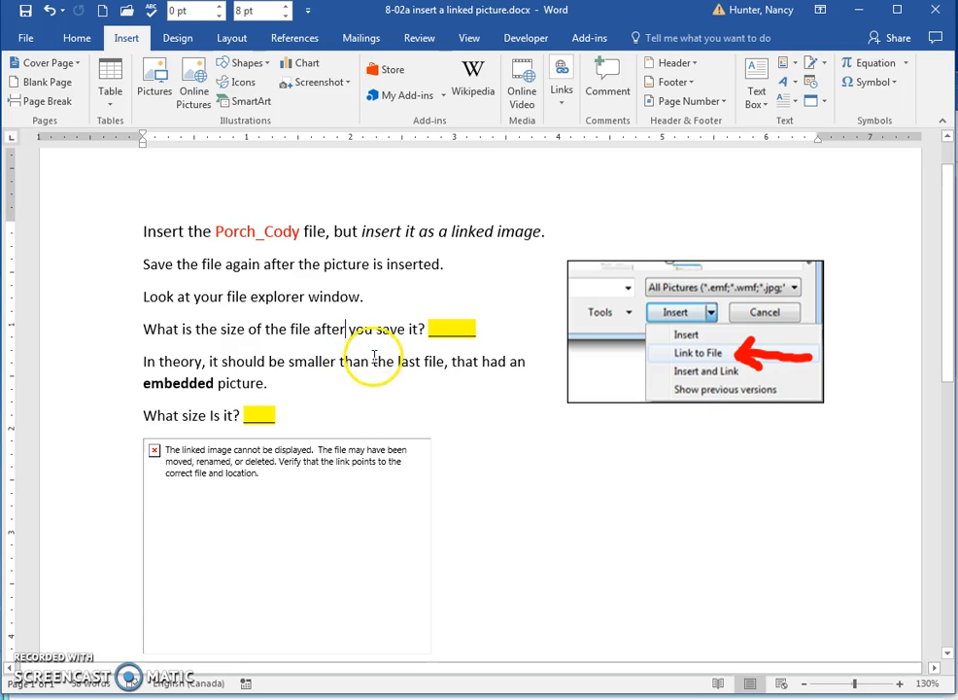
mouse_move(292, 265)
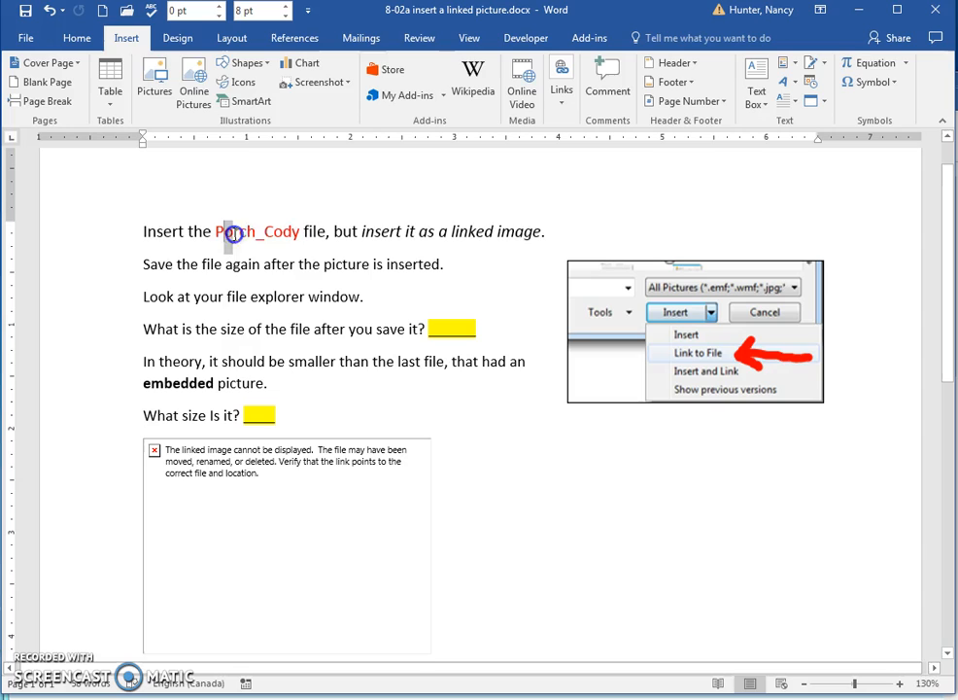
double_click(257, 231)
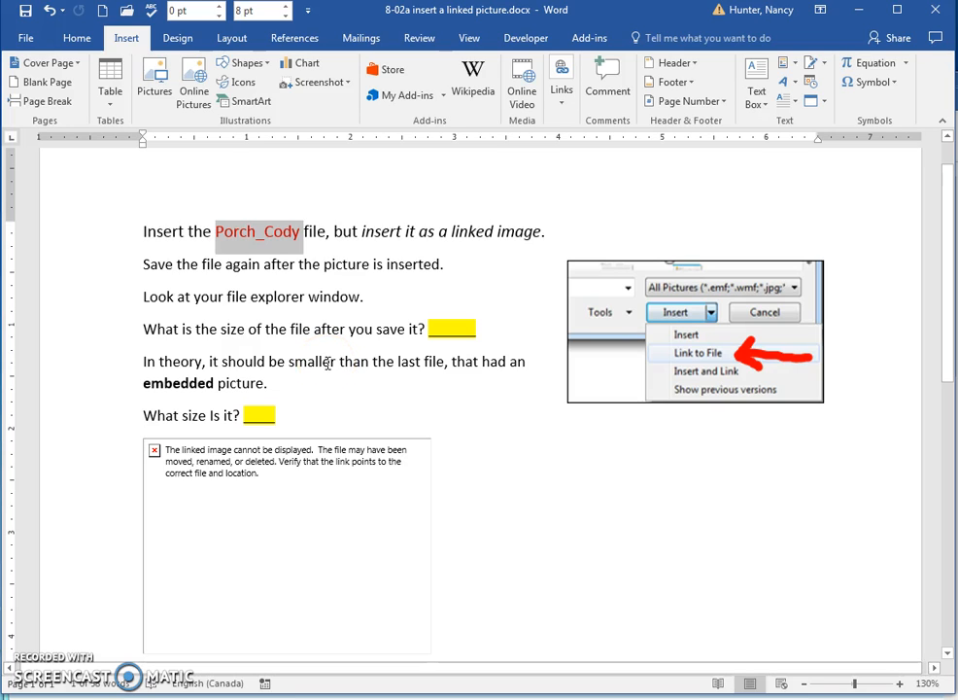
double_click(179, 382)
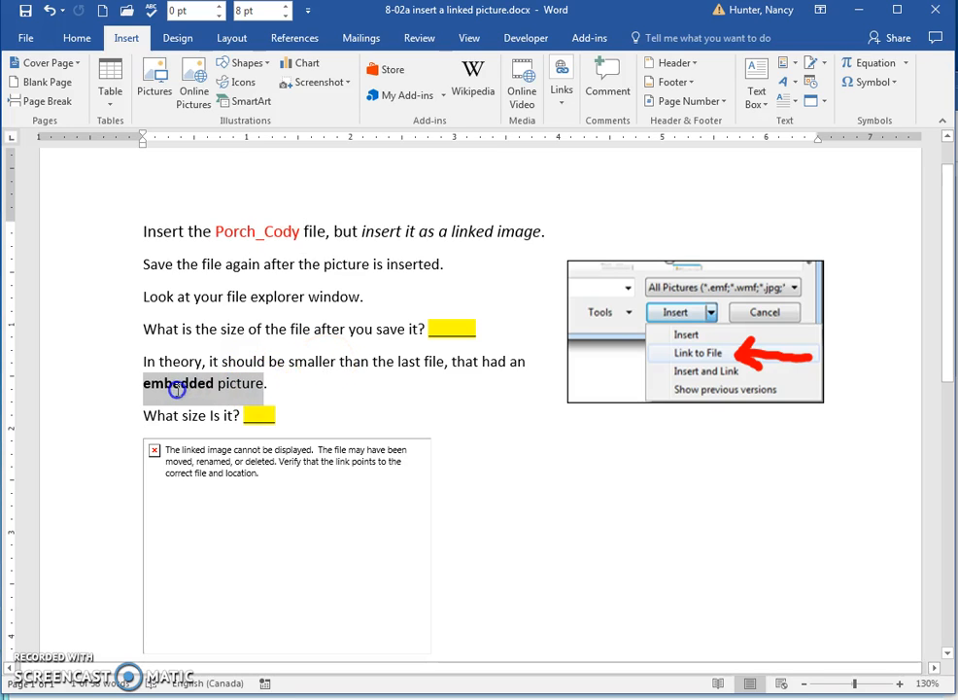
left_click(202, 383)
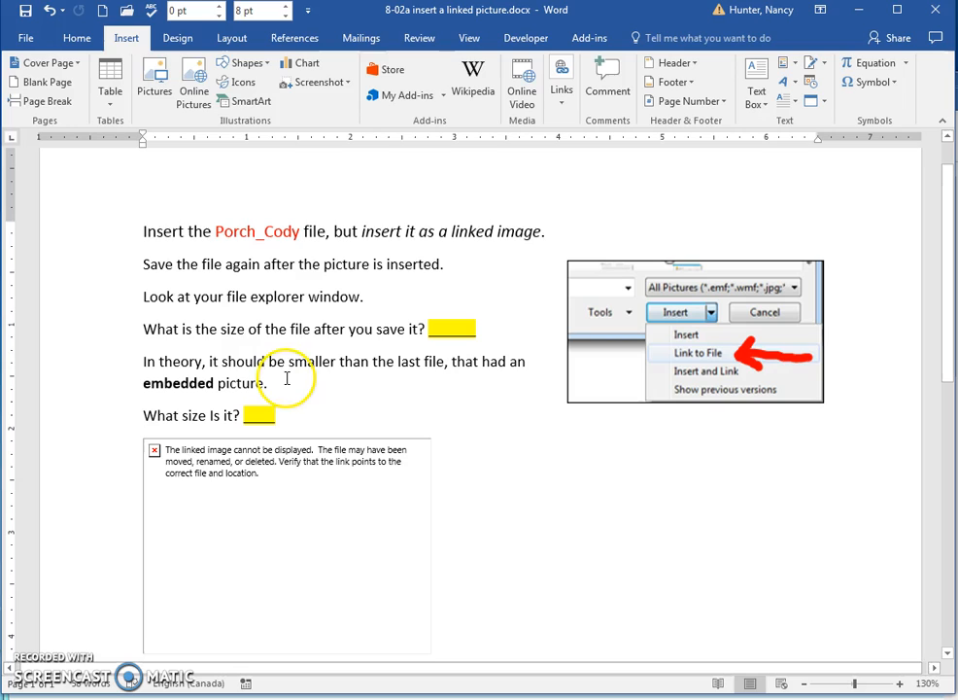
mouse_move(346, 451)
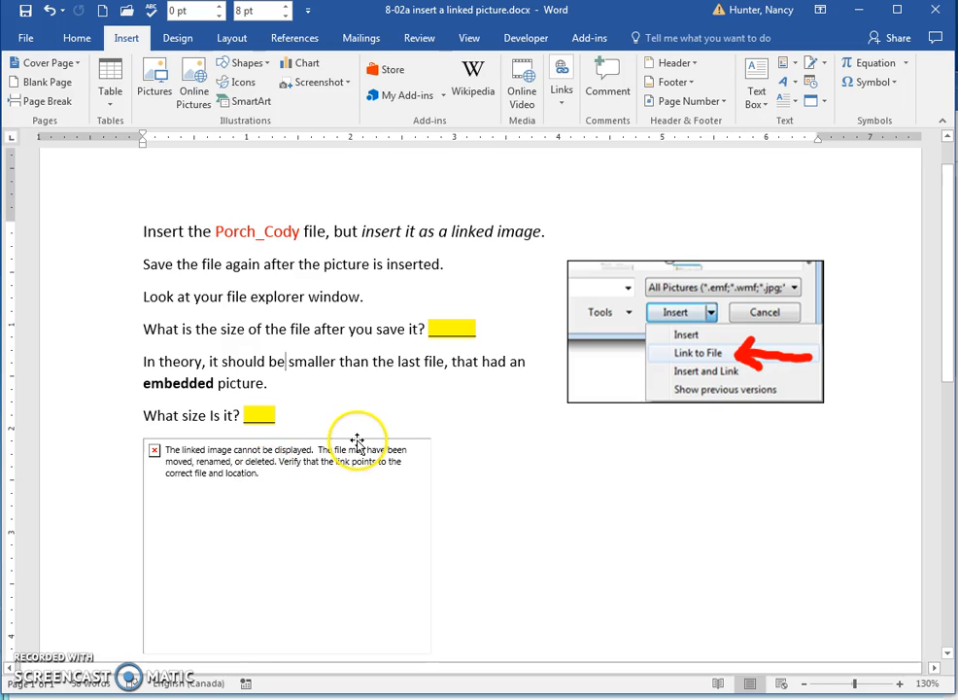
mouse_move(339, 603)
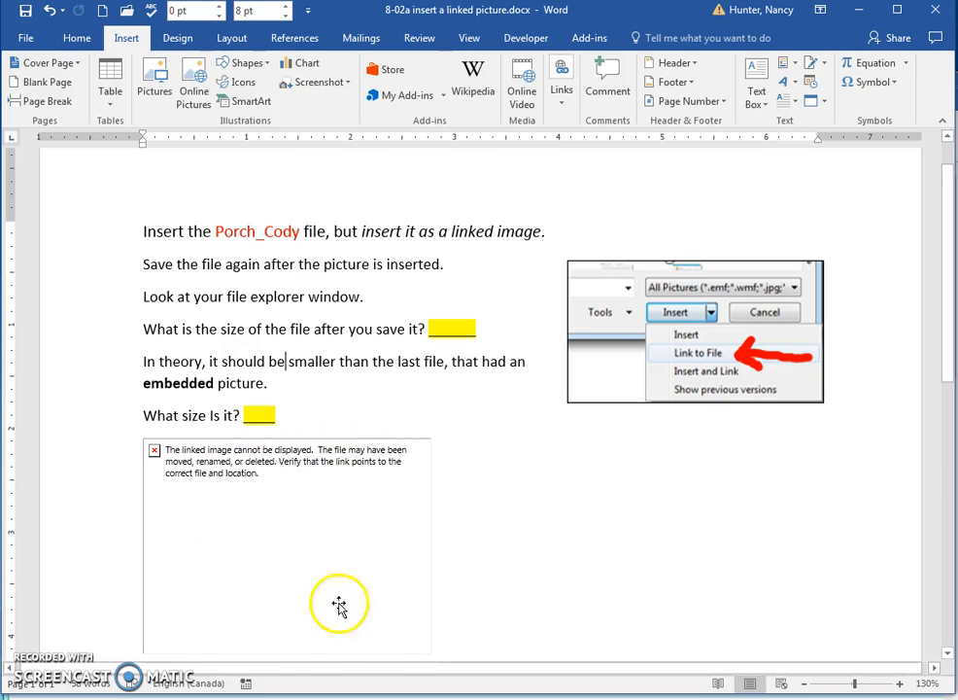
mouse_move(301, 453)
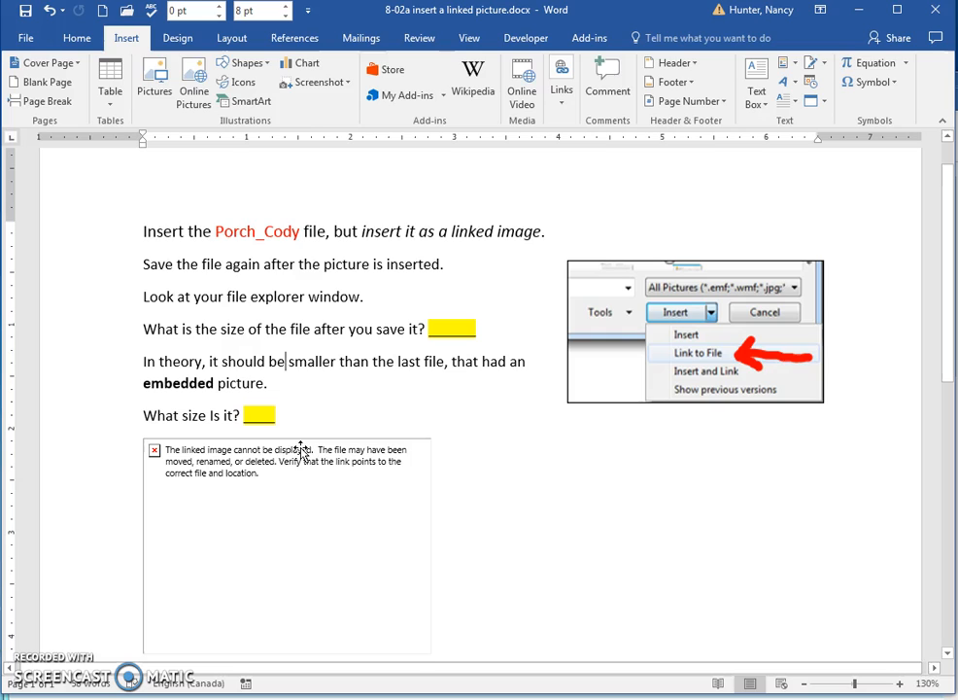
mouse_move(301, 360)
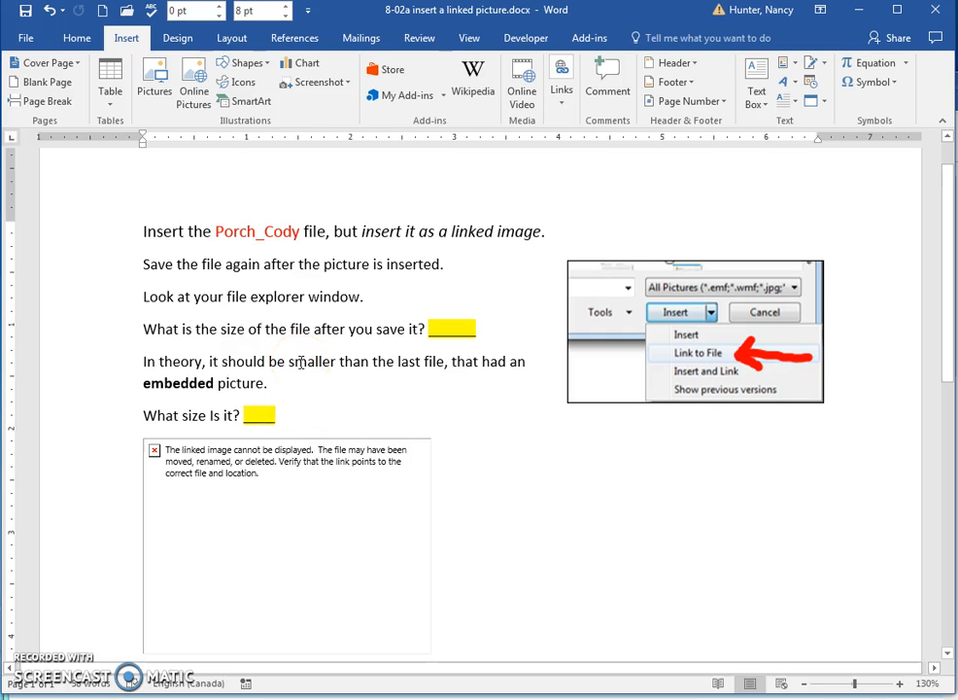
mouse_move(307, 447)
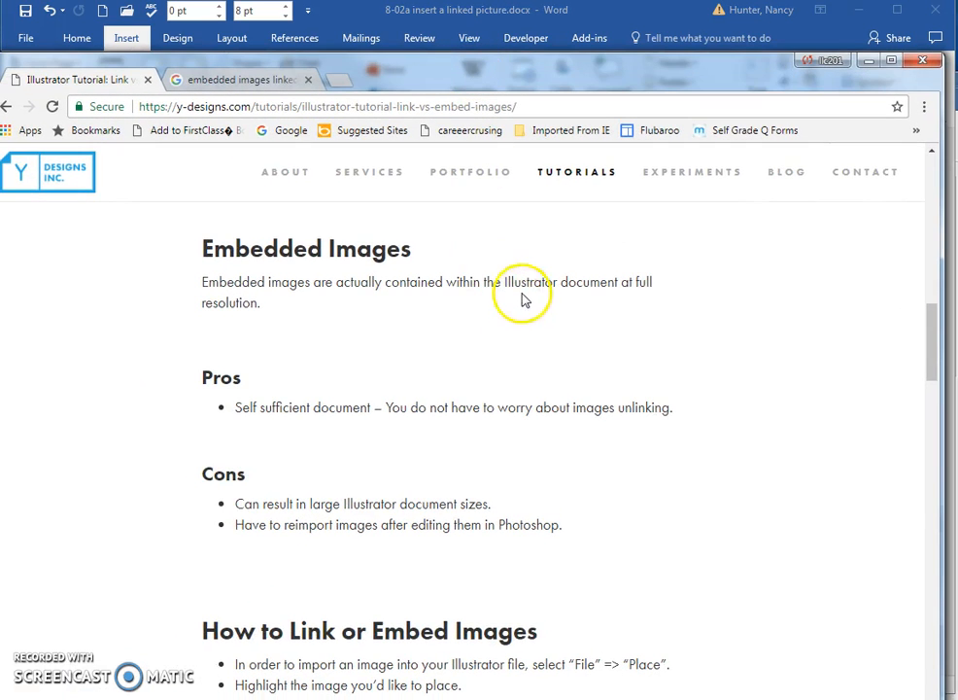
double_click(529, 282)
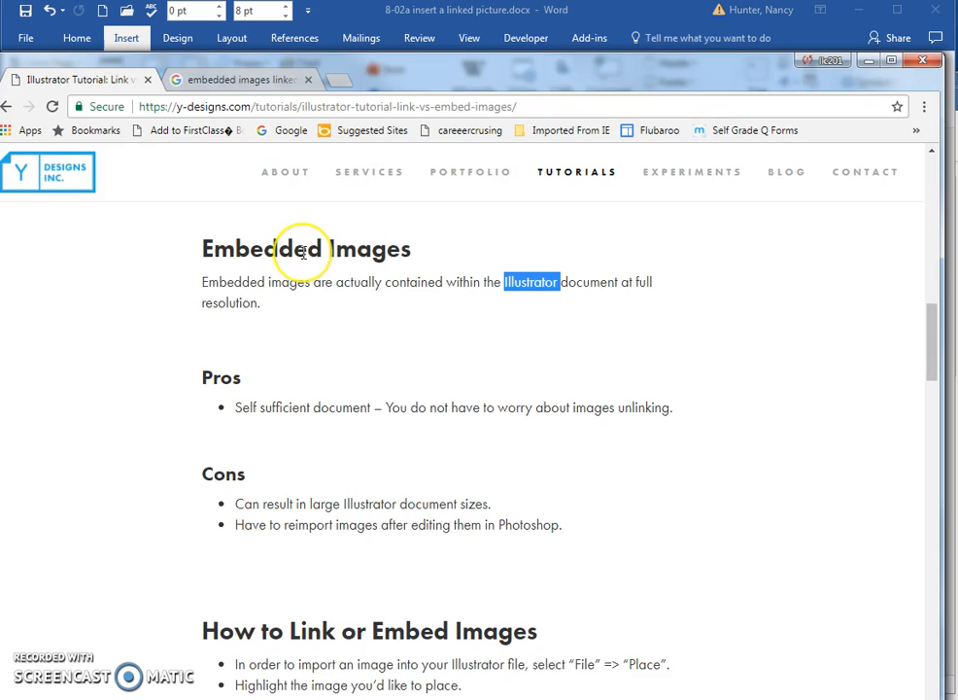
mouse_move(346, 68)
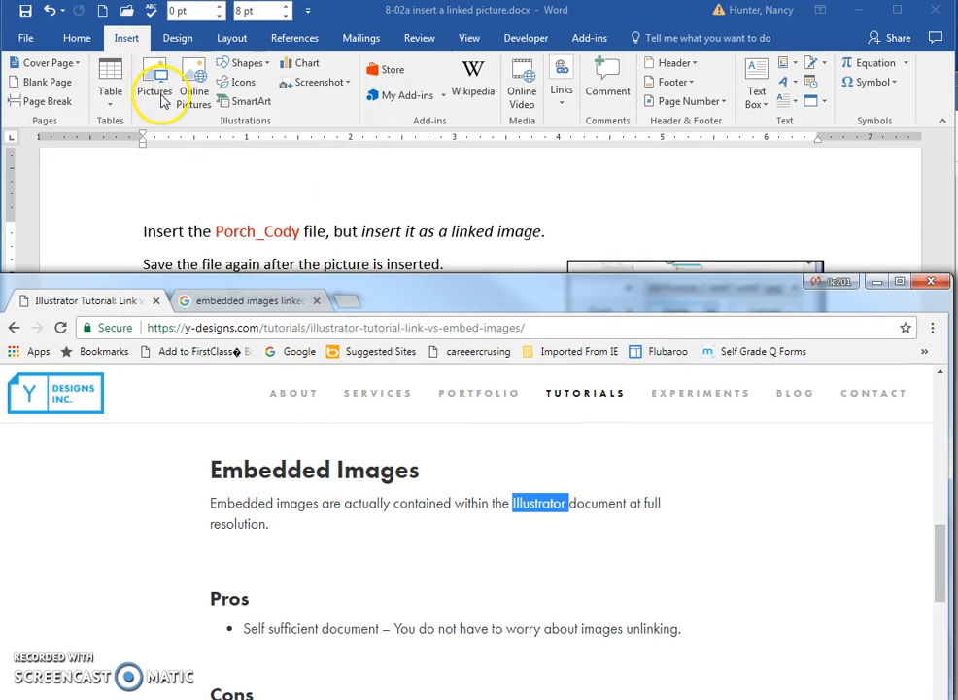
mouse_move(423, 291)
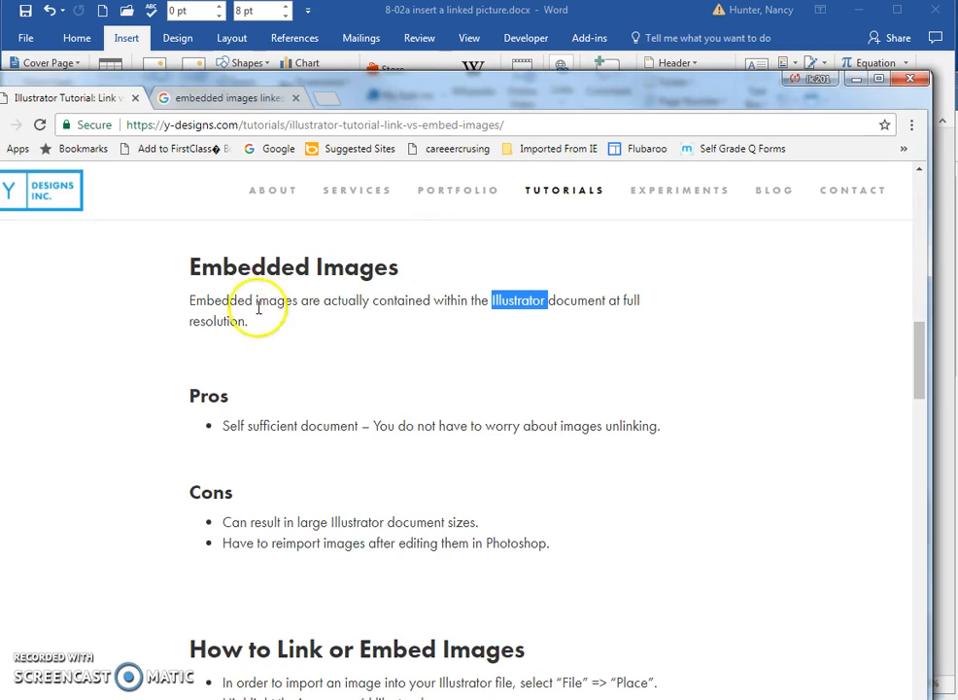
double_click(243, 299)
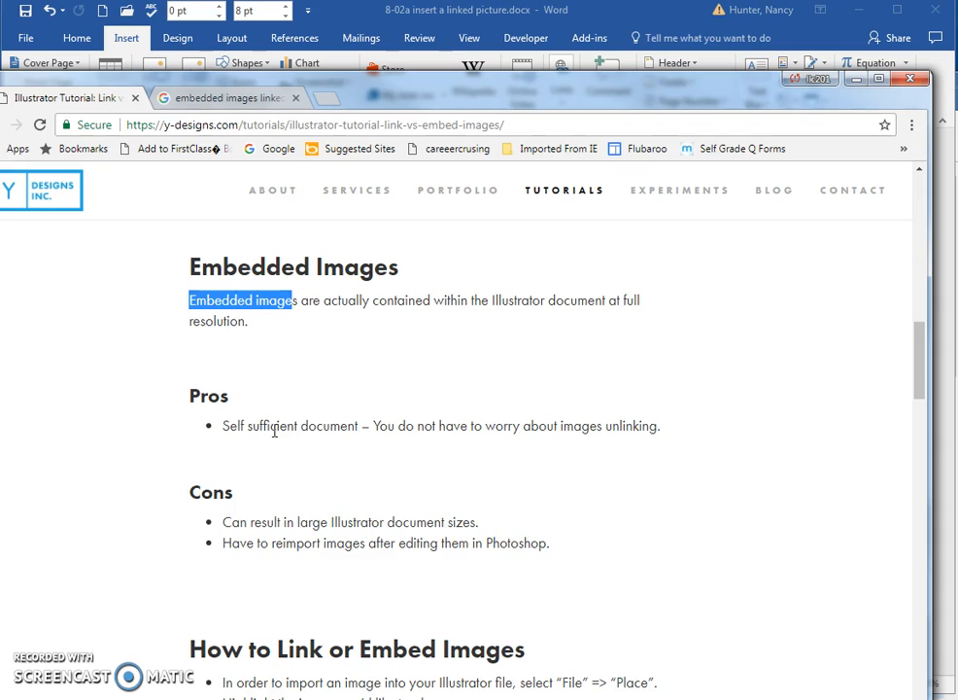
mouse_move(276, 521)
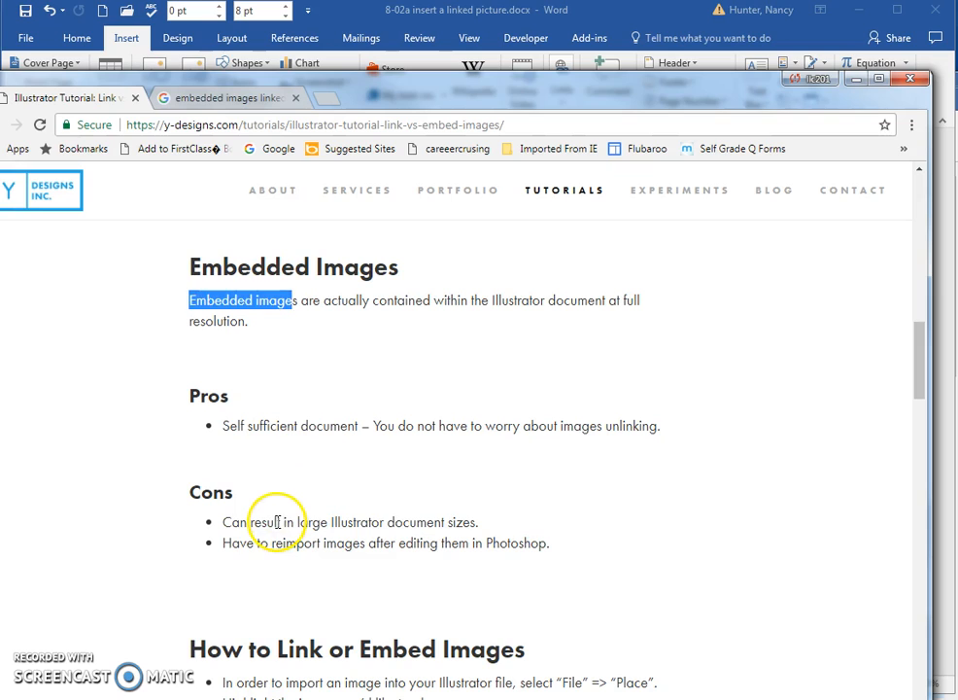
left_click_drag(253, 521, 443, 521)
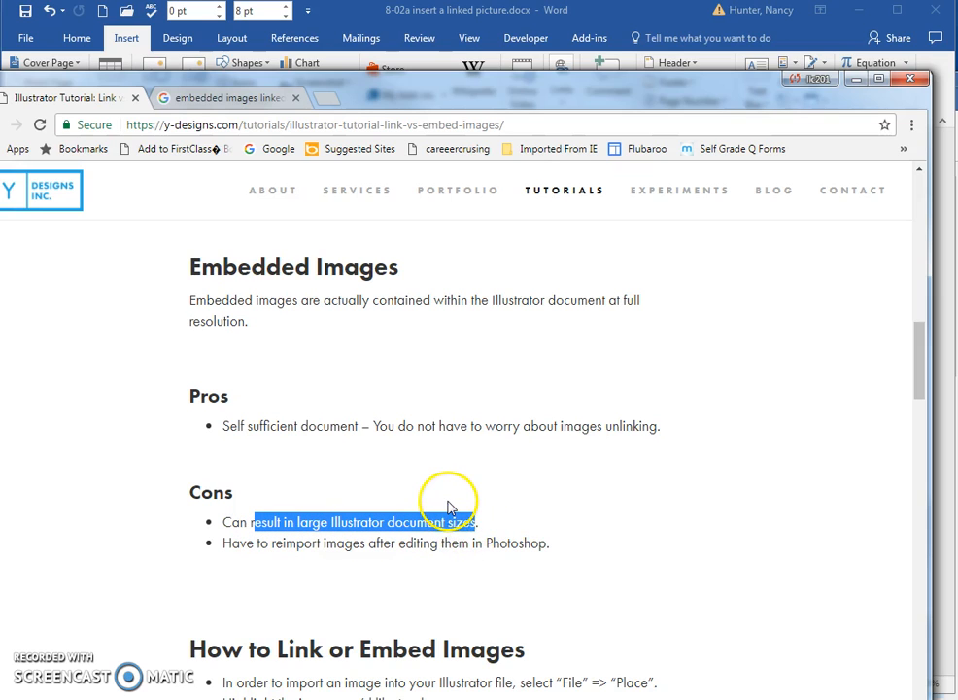
mouse_move(436, 426)
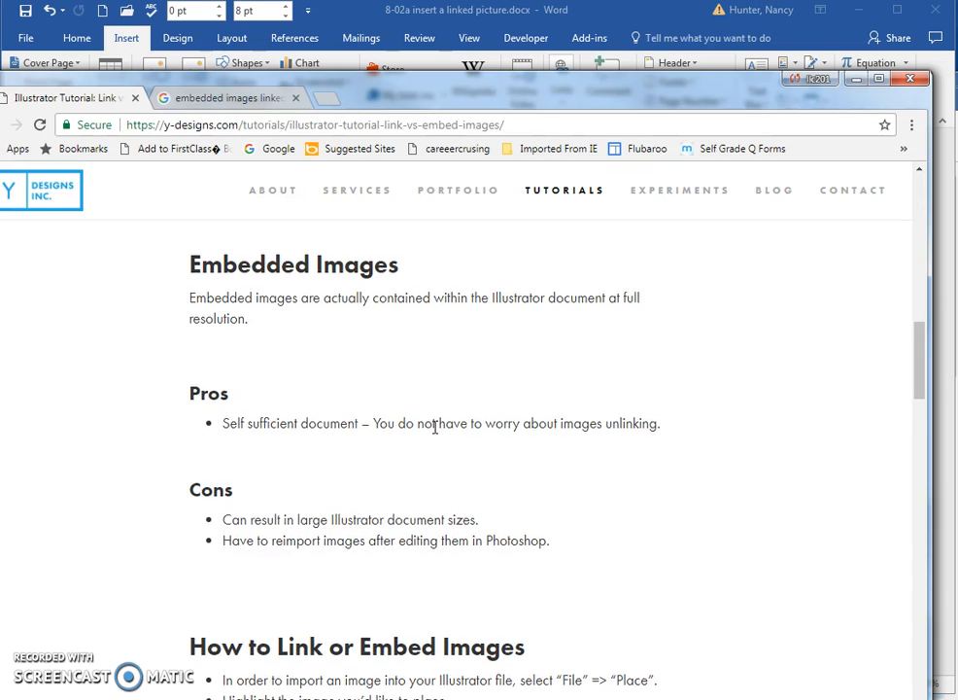
scroll("down", 3)
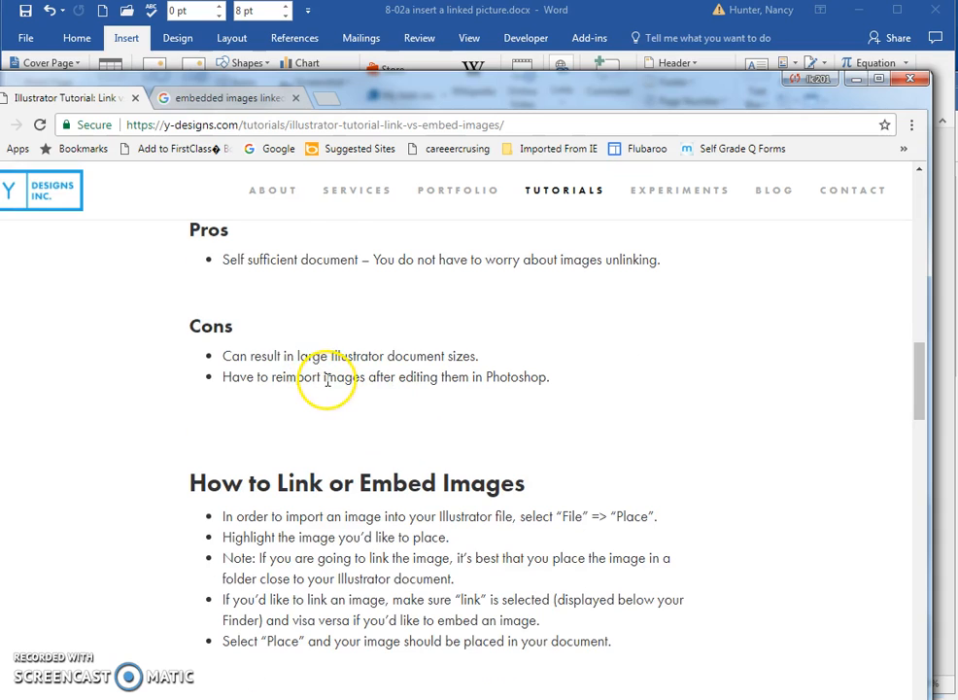
mouse_move(531, 377)
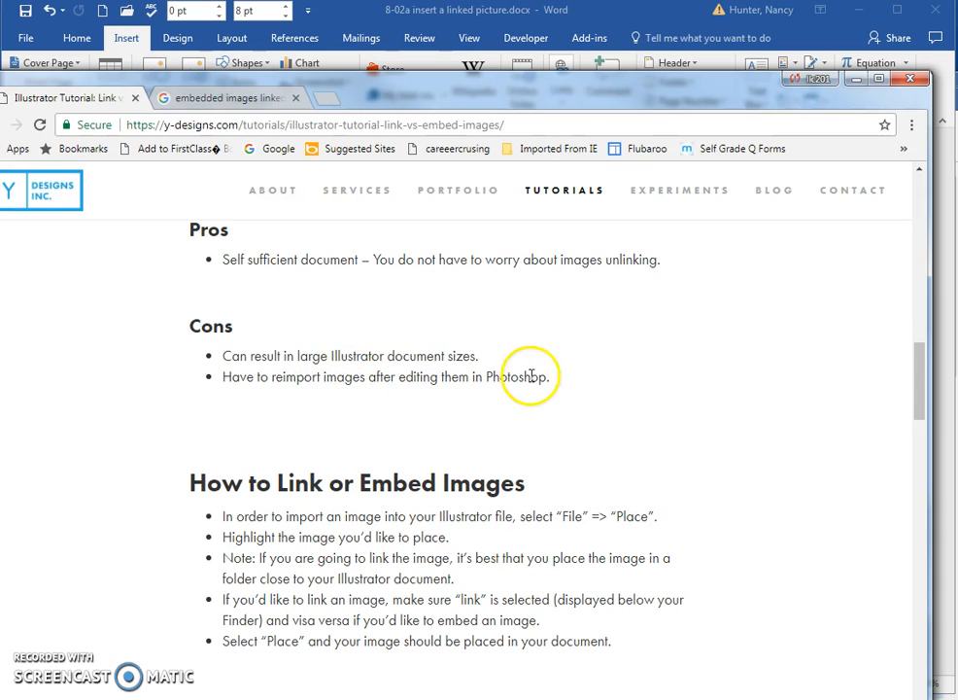
double_click(513, 377)
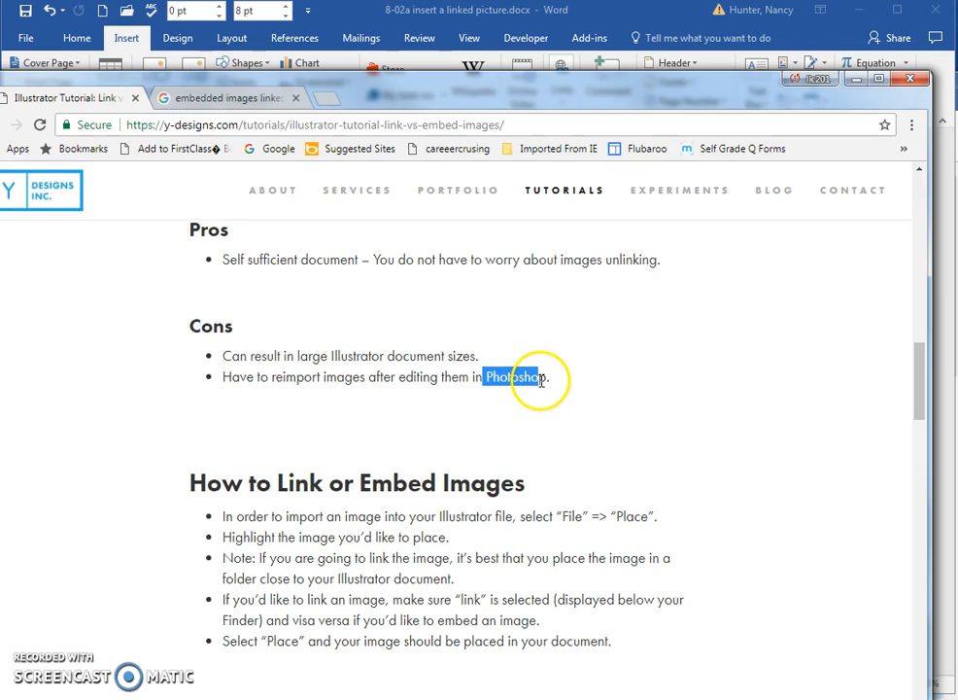
scroll("down", 3)
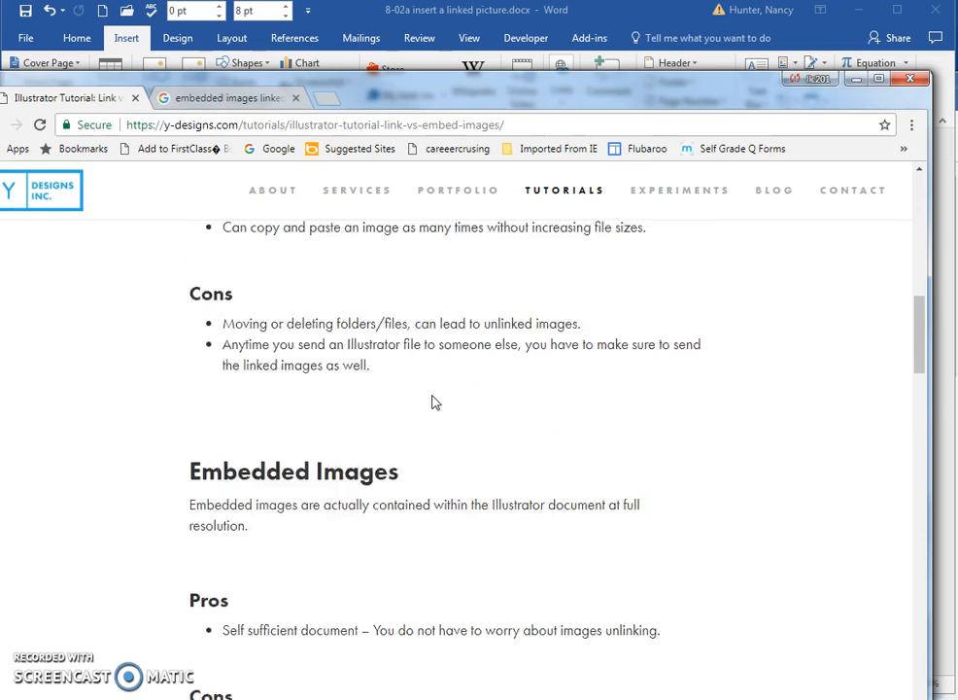
scroll("up", 3)
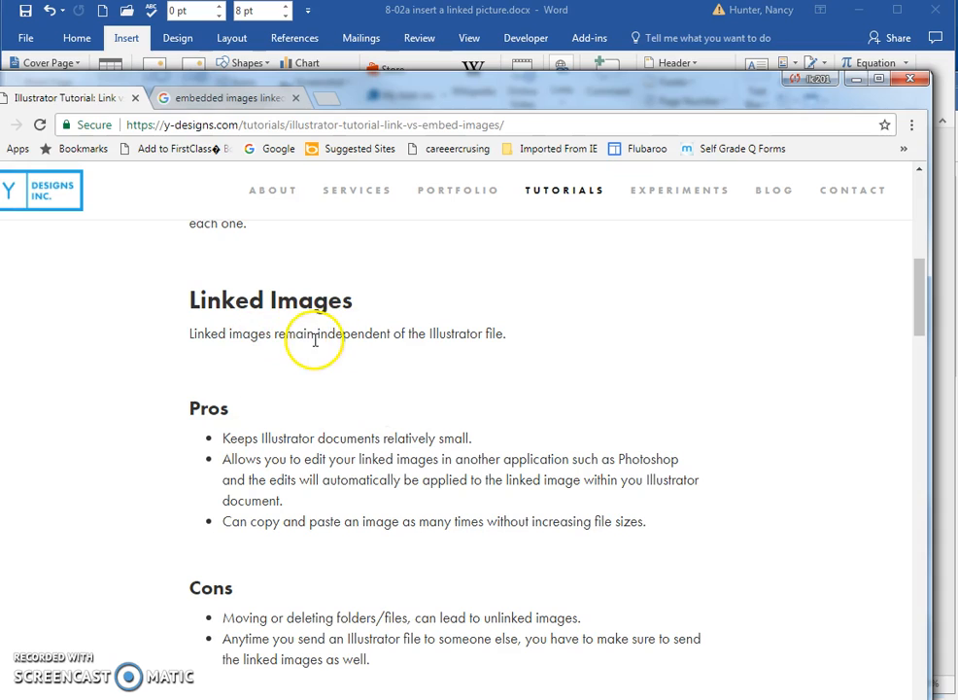
left_click_drag(315, 334, 437, 334)
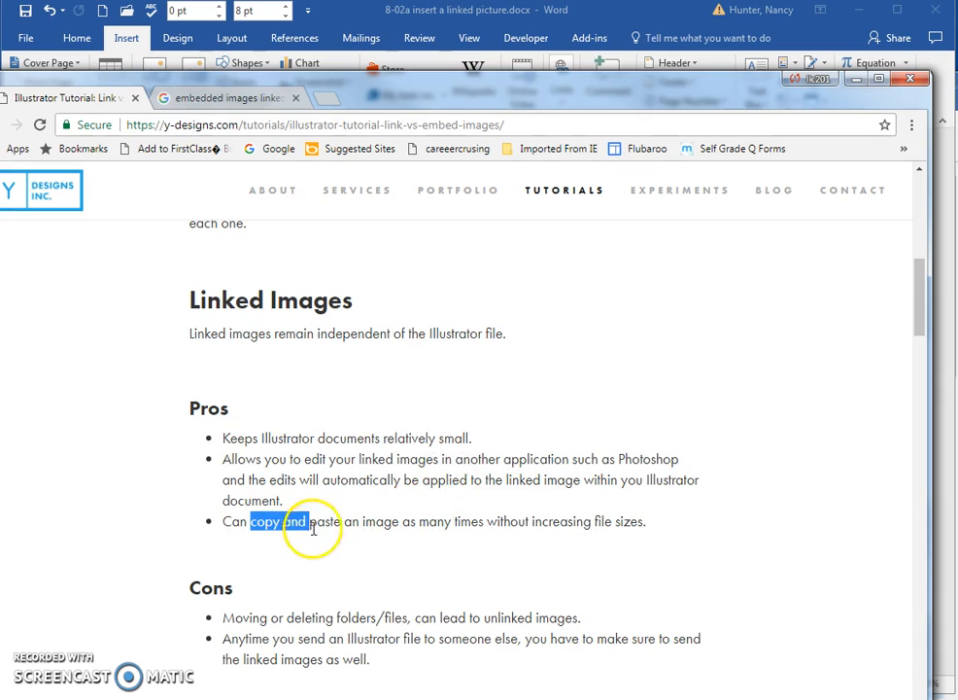
left_click_drag(251, 521, 400, 521)
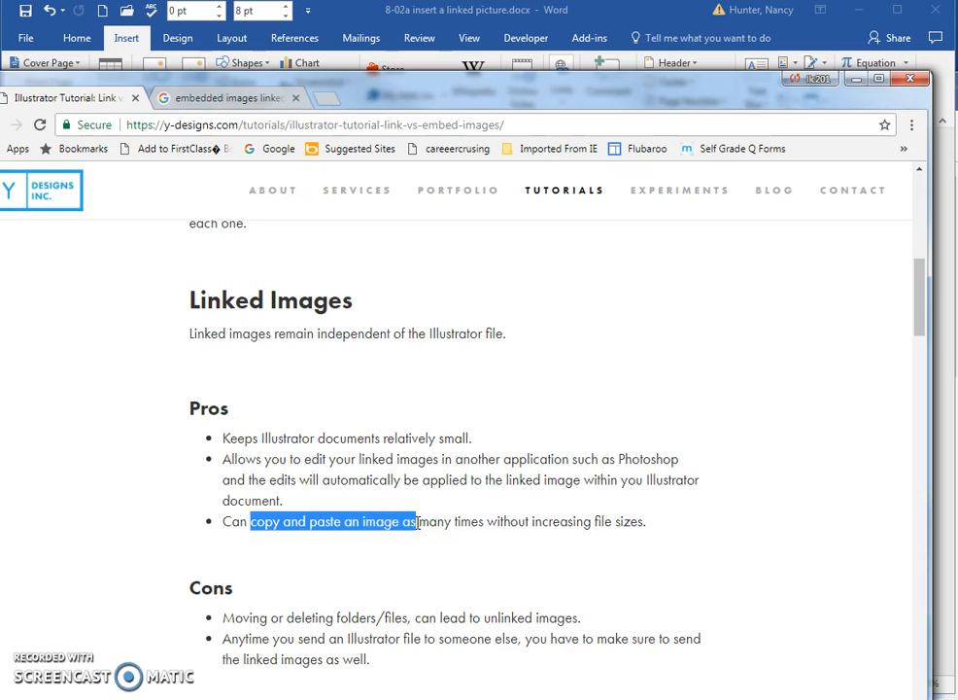
mouse_move(638, 525)
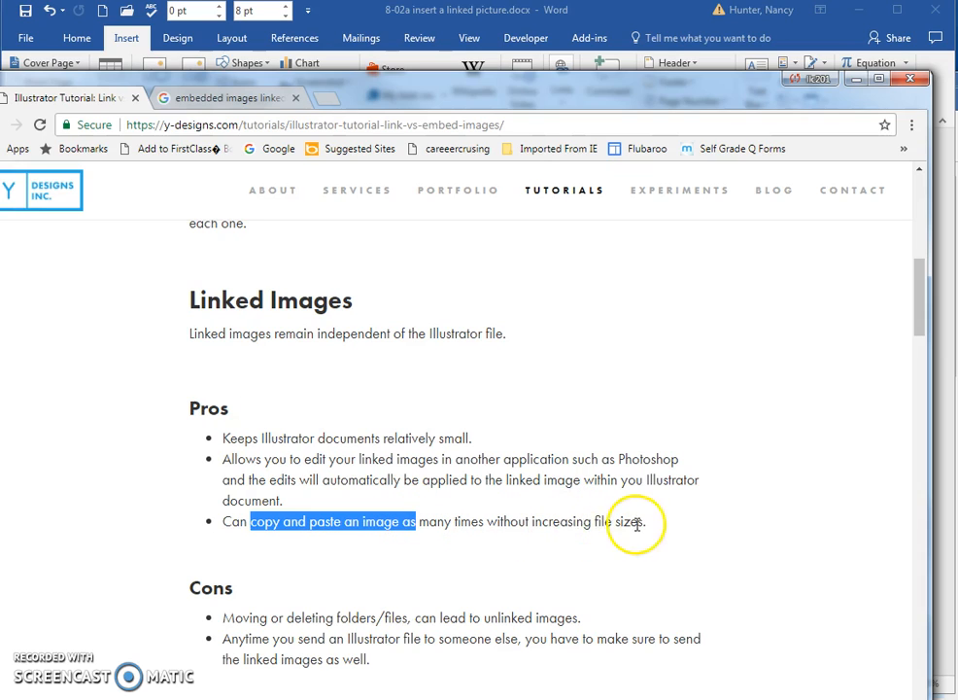
mouse_move(564, 529)
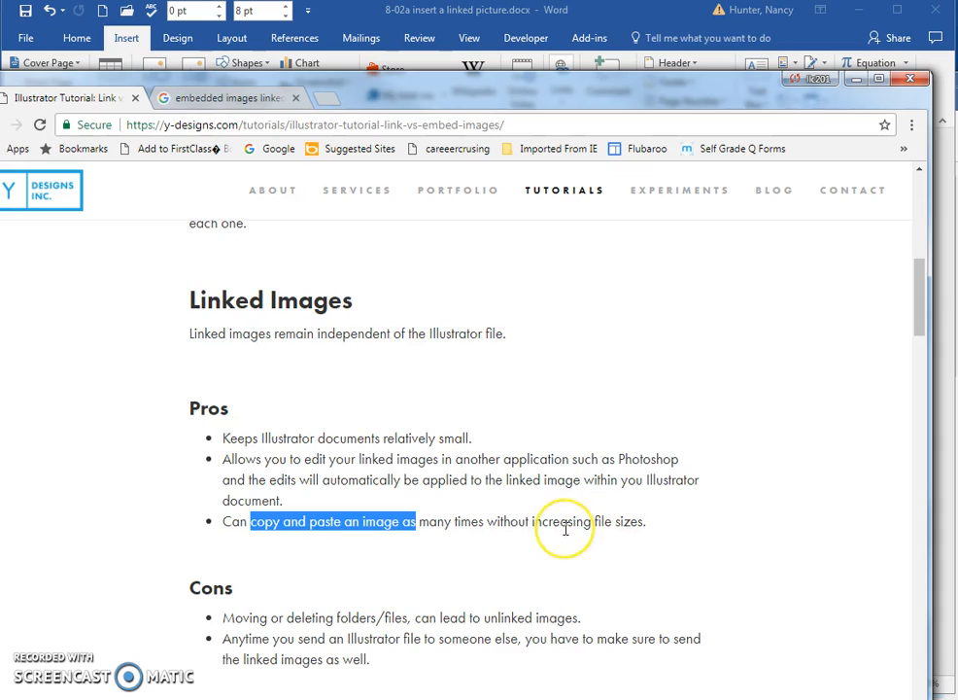
mouse_move(564, 529)
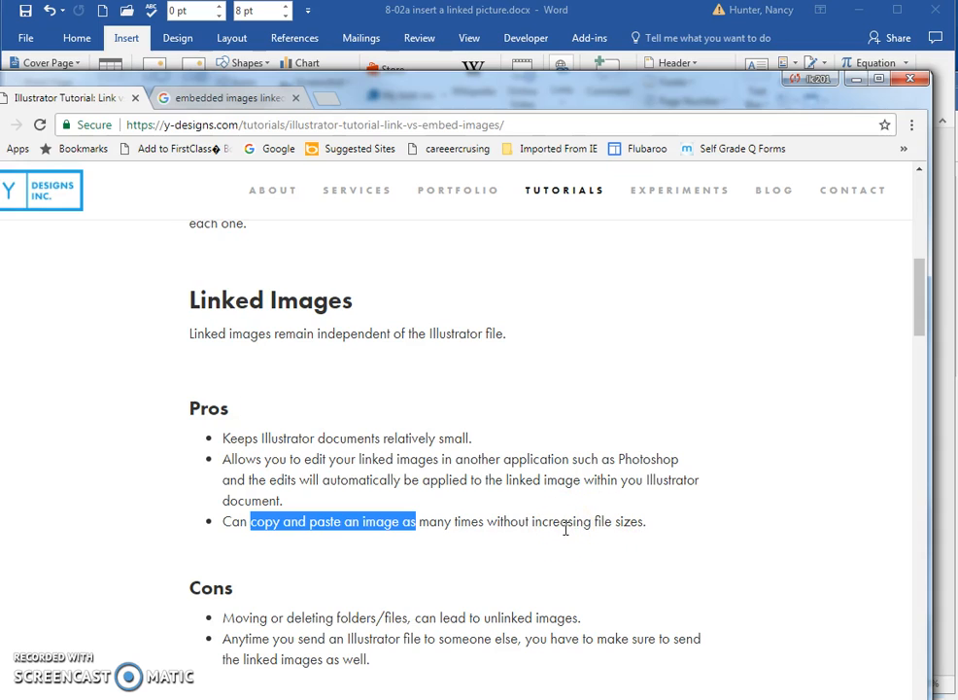
mouse_move(533, 528)
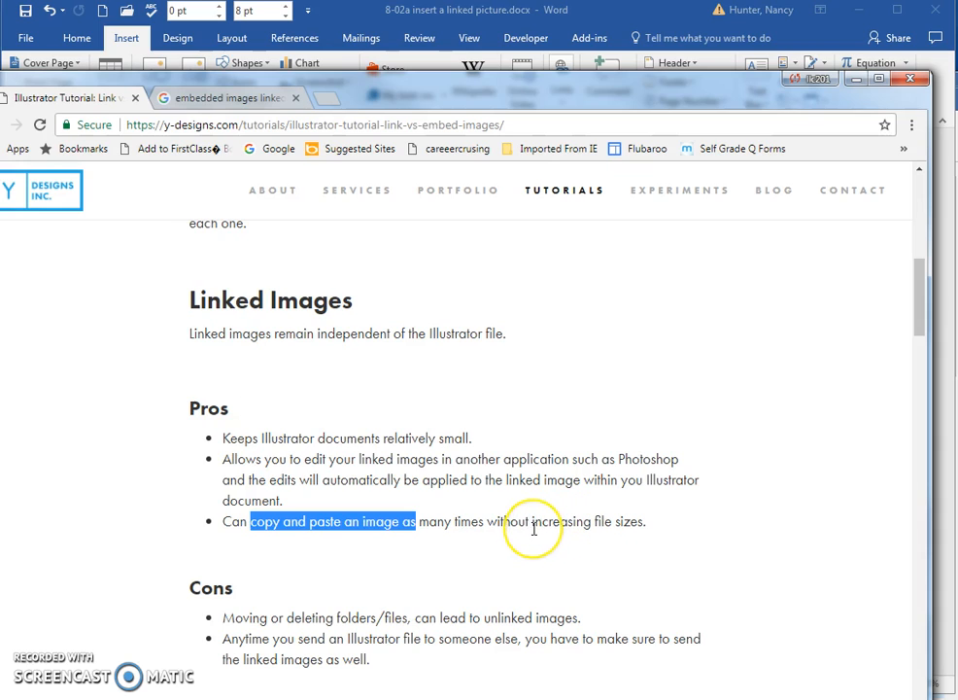
scroll("down", 3)
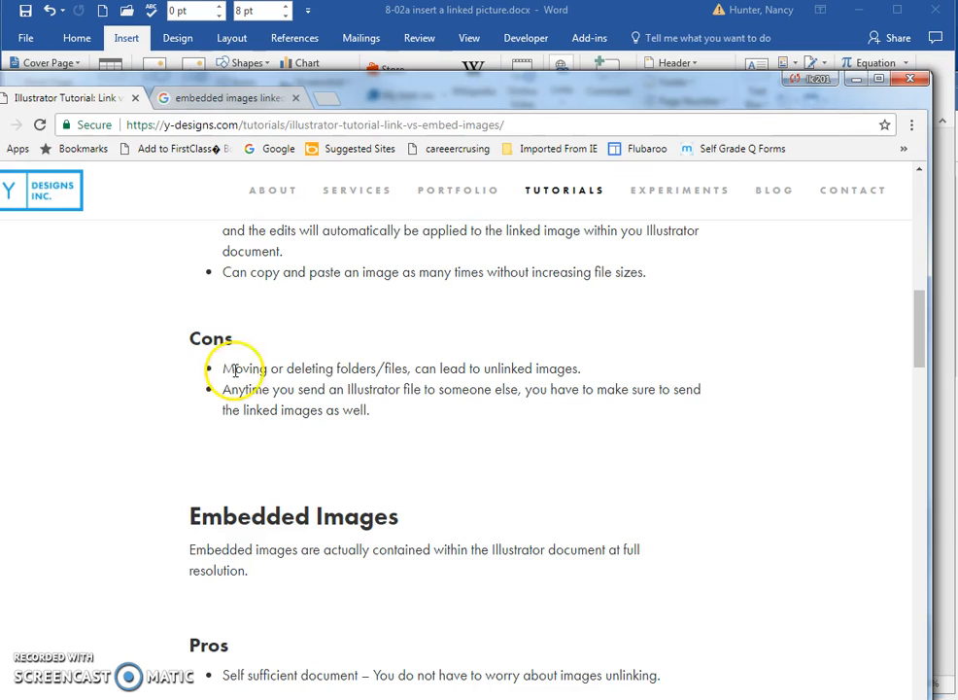
mouse_move(307, 367)
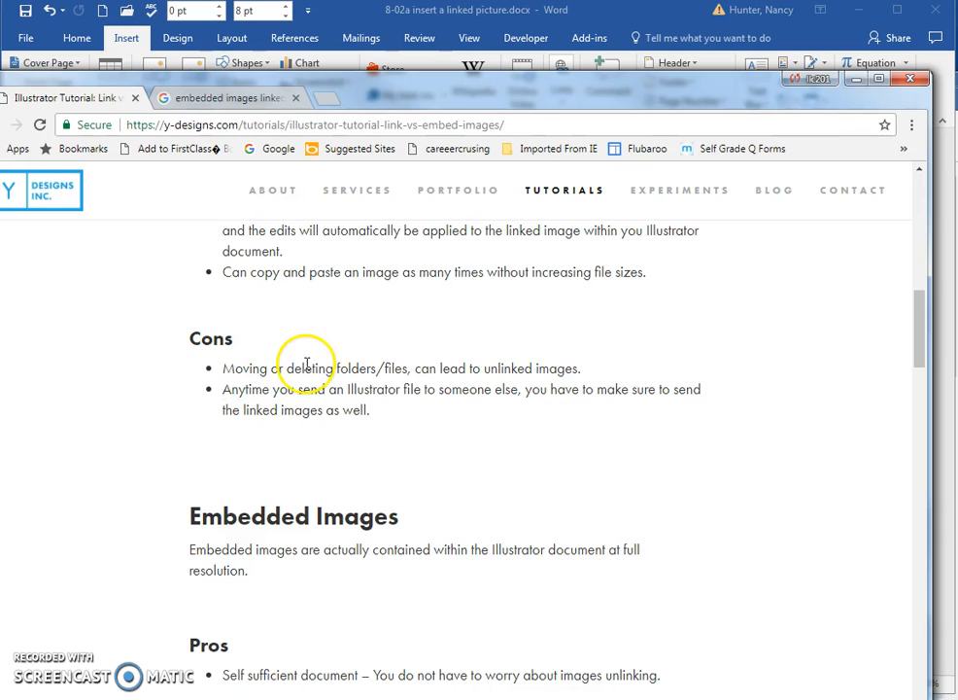
mouse_move(262, 373)
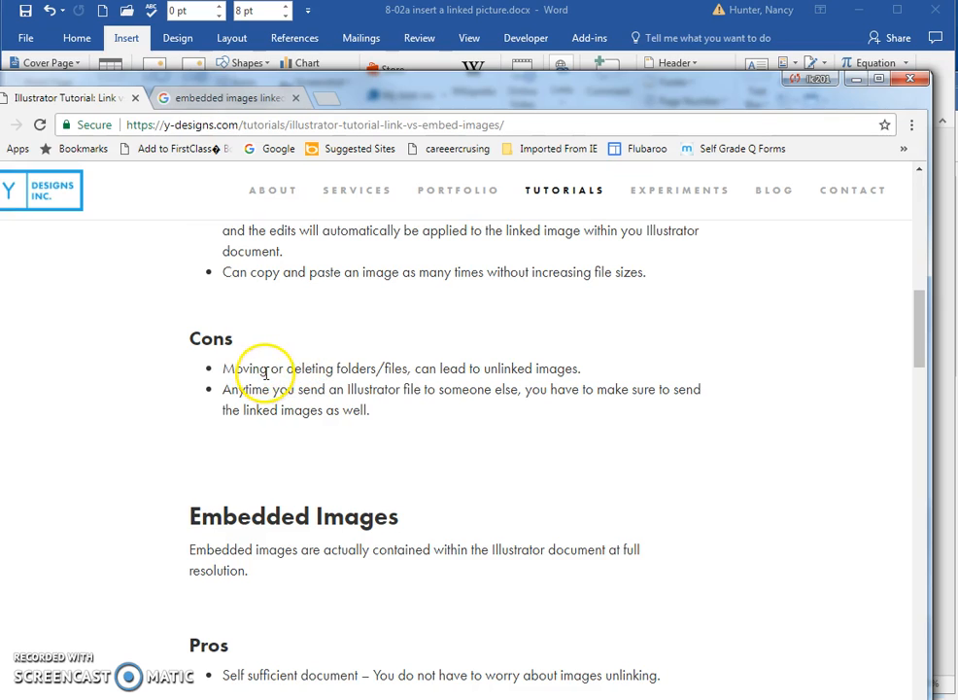
double_click(245, 367)
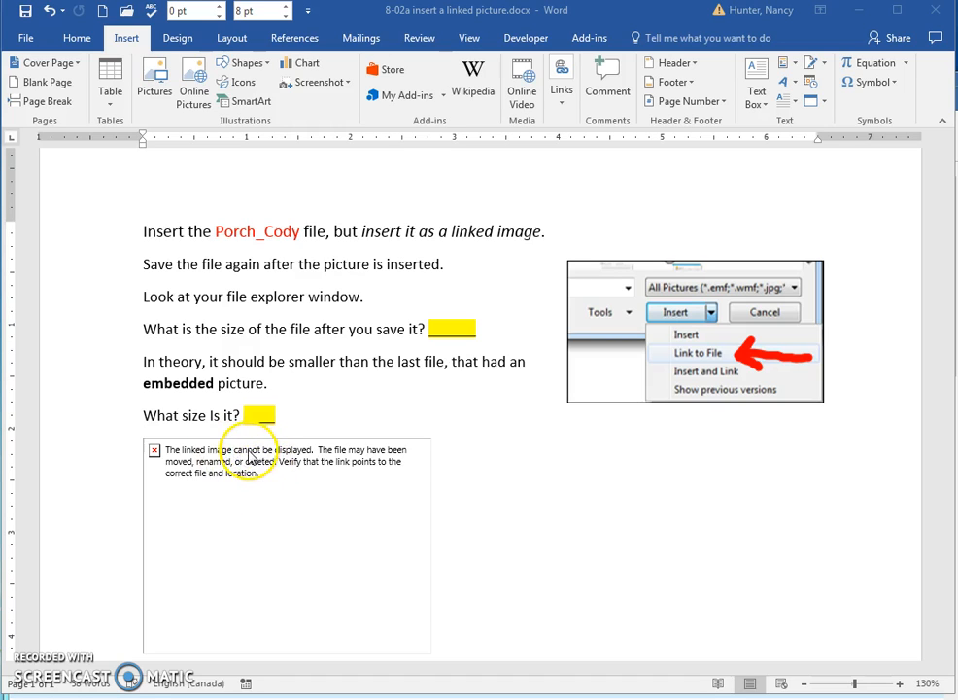
mouse_move(321, 458)
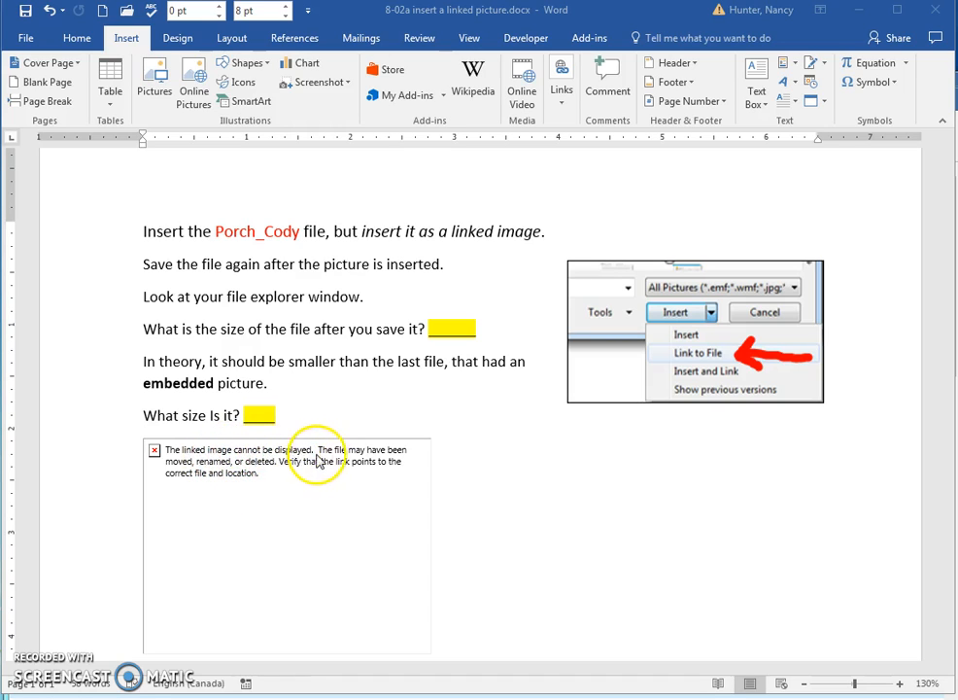
mouse_move(268, 478)
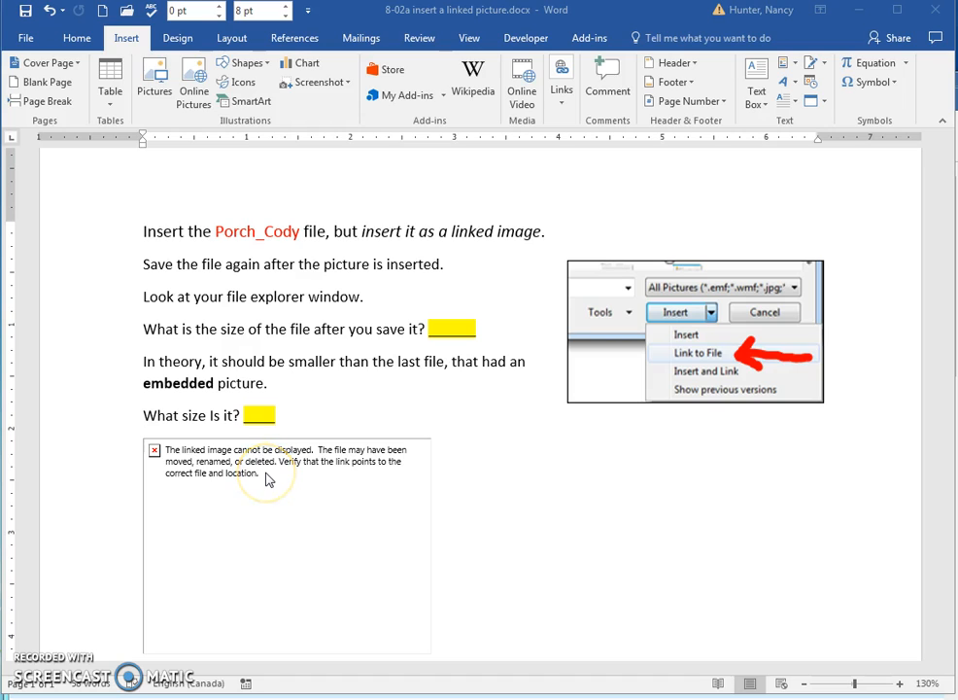
mouse_move(310, 280)
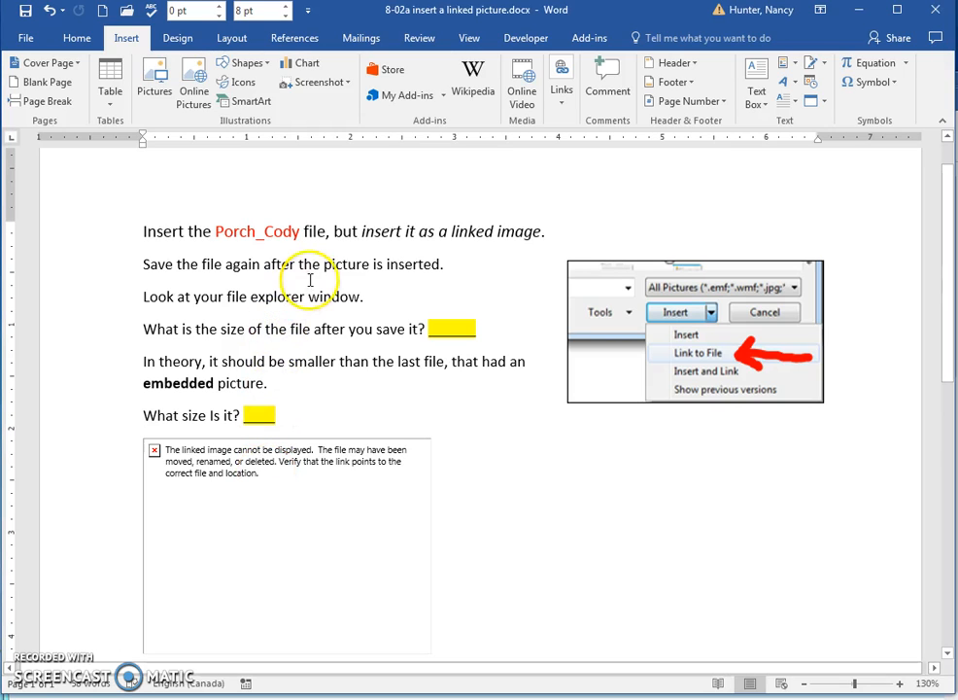